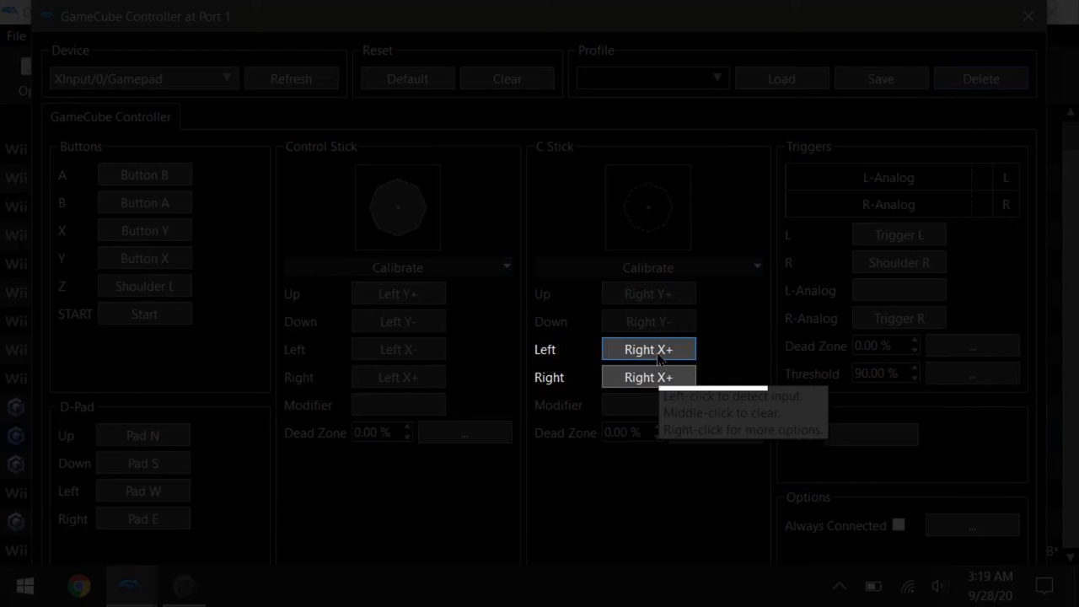
- Bind C-Stick Right to Right X- so left/right use Right X+ and Right X-
left_click(647, 378)
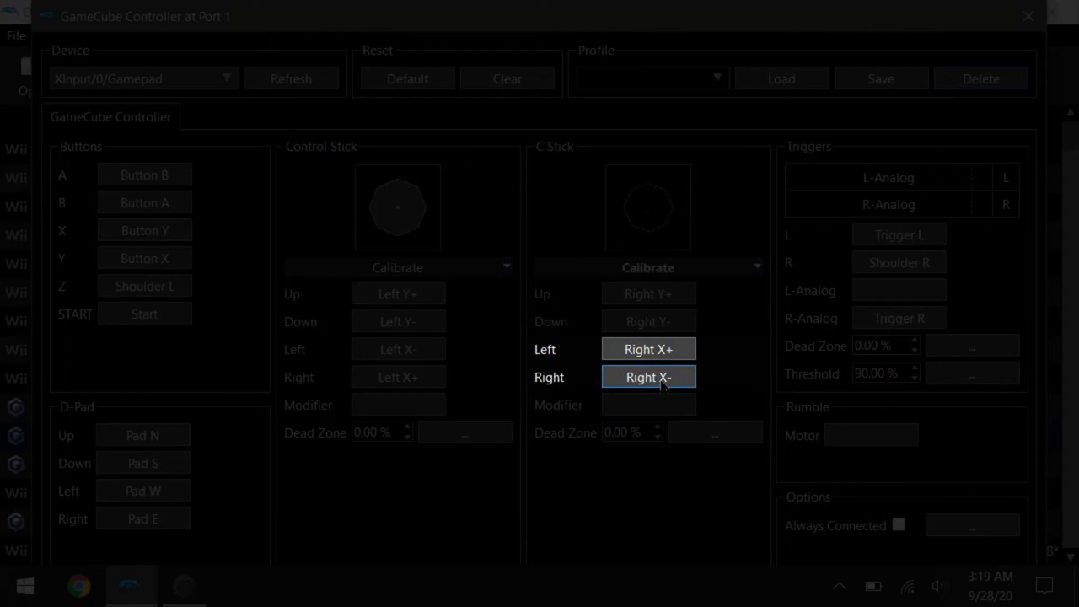